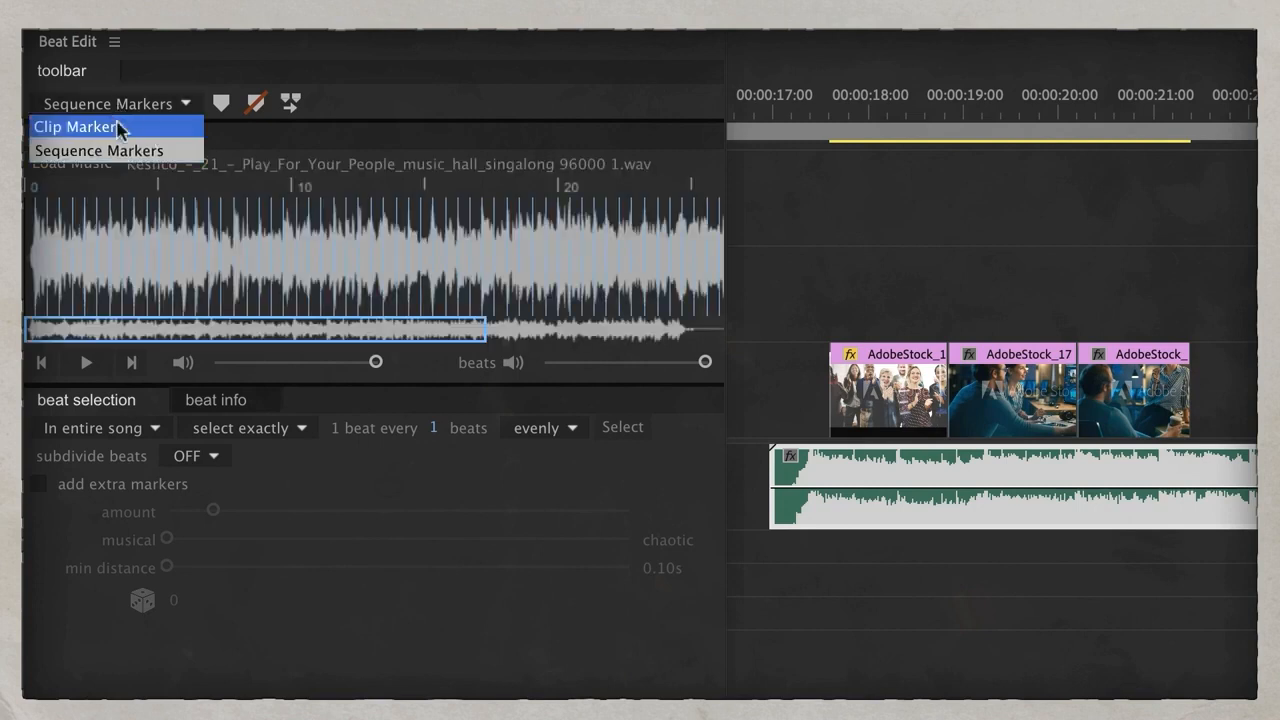
Switch Beat Edit's marker type to Clip Markers so beats land on the clip
{"action": "left_click", "coordinate": [76, 126]}
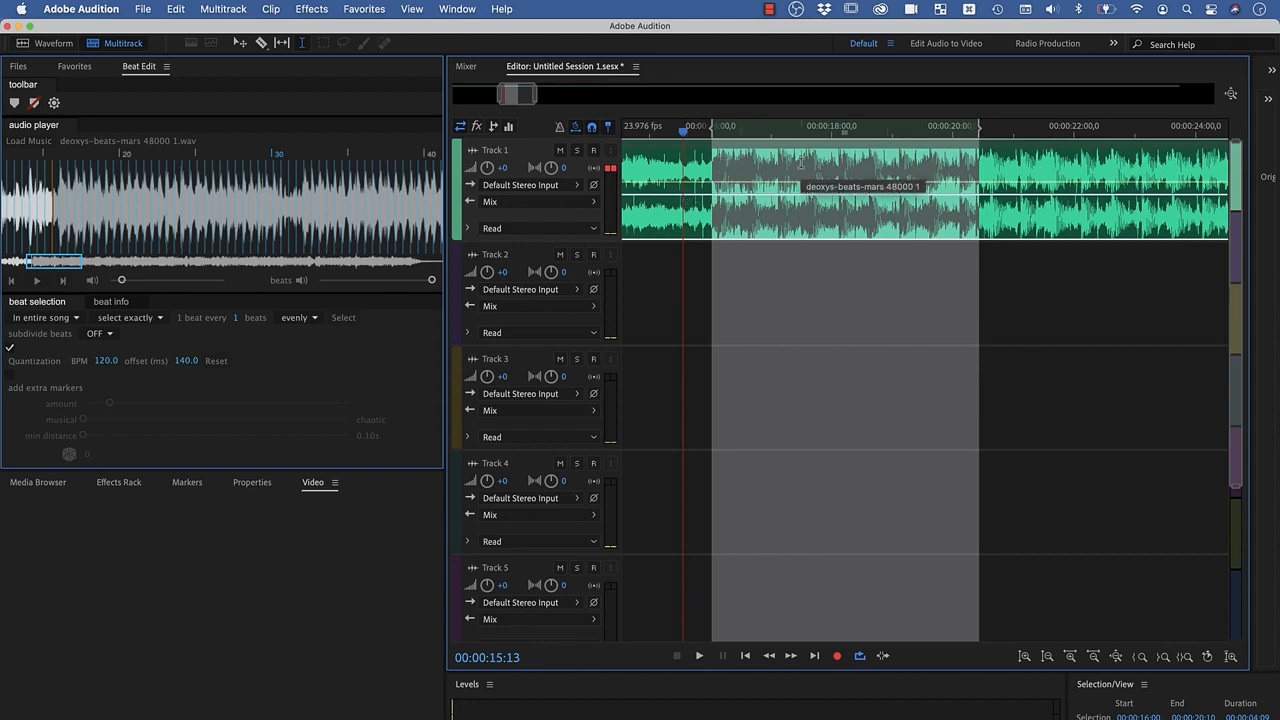
{"action": "left_click", "coordinate": [700, 656]}
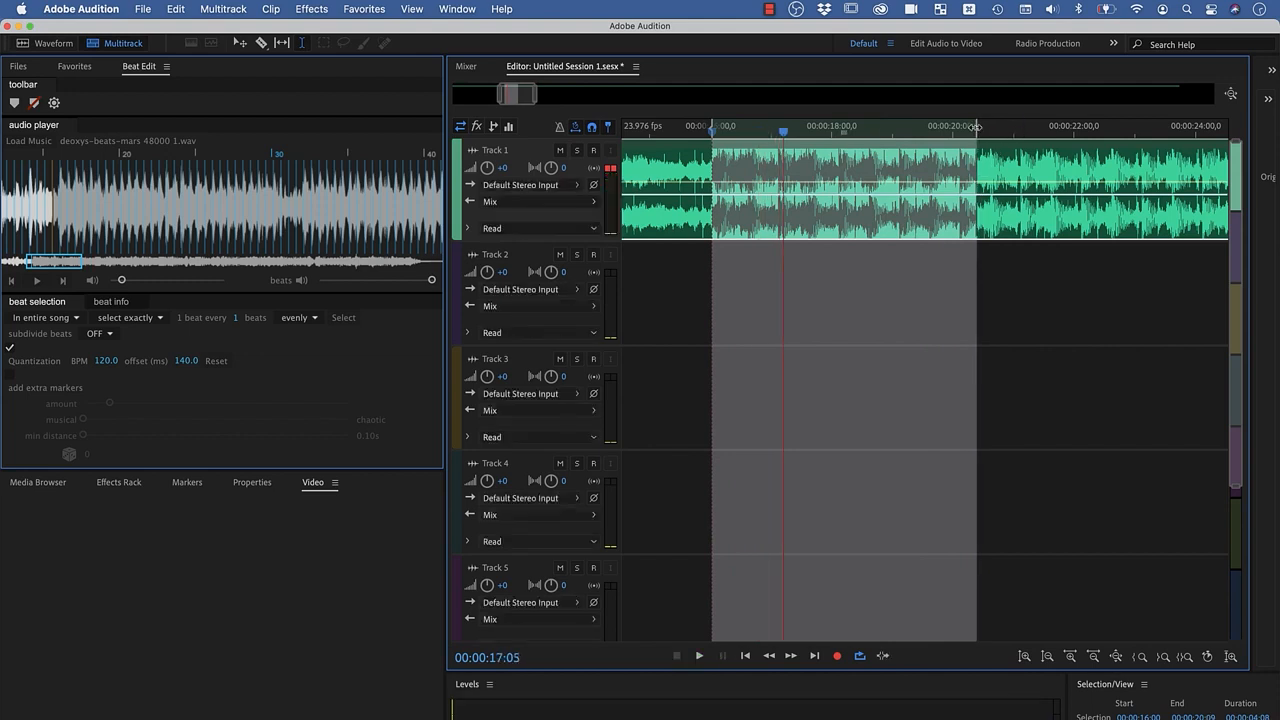
{"action": "left_click", "coordinate": [700, 656]}
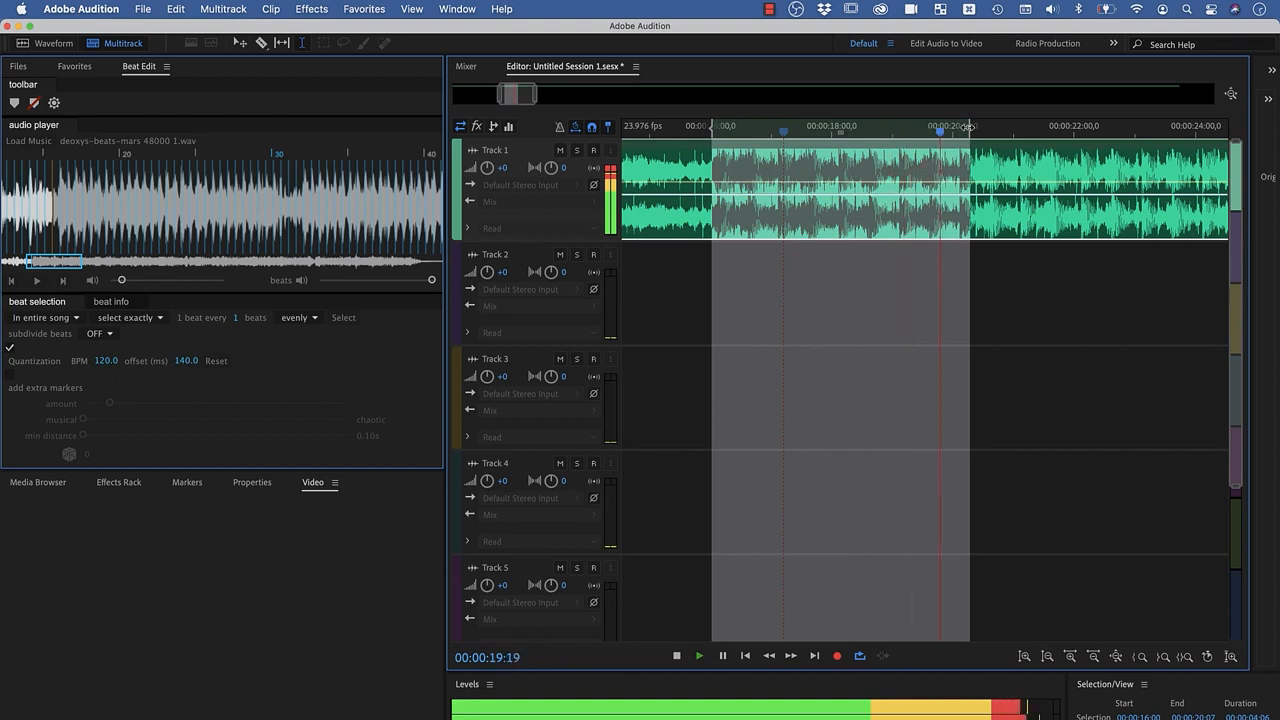
{"action": "left_click", "coordinate": [676, 656]}
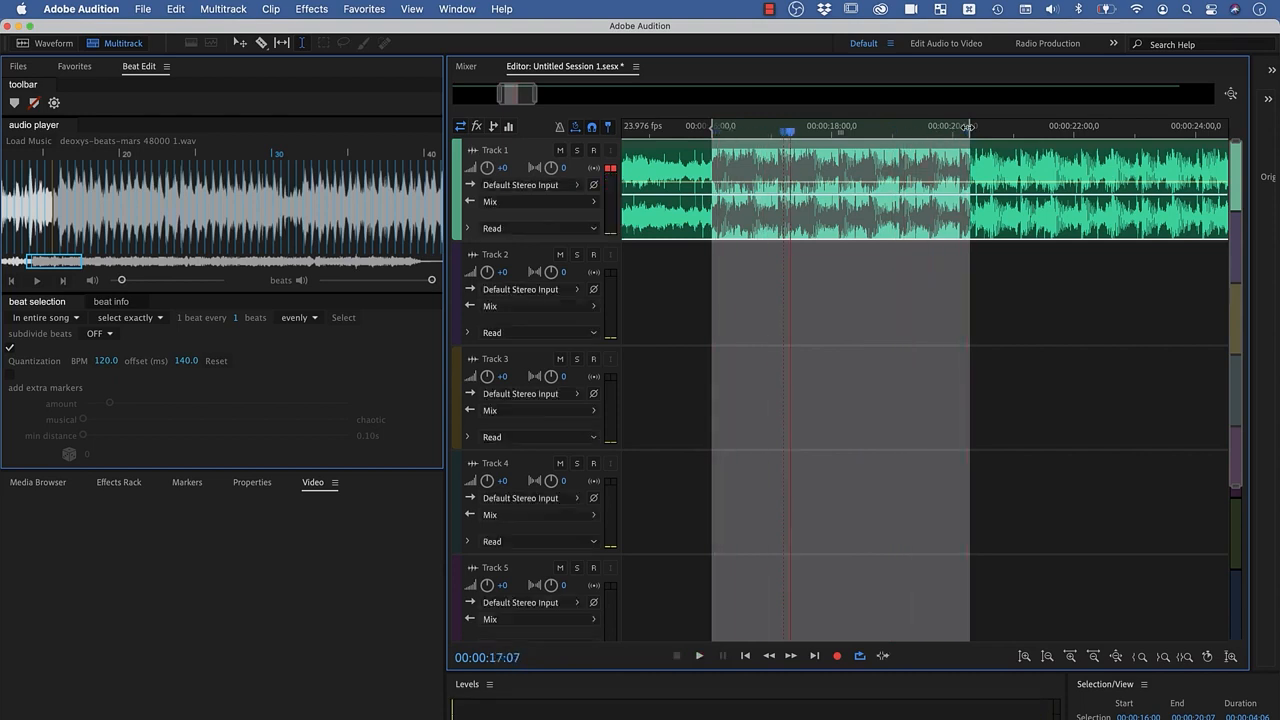
{"action": "mouse_move", "coordinate": [916, 150]}
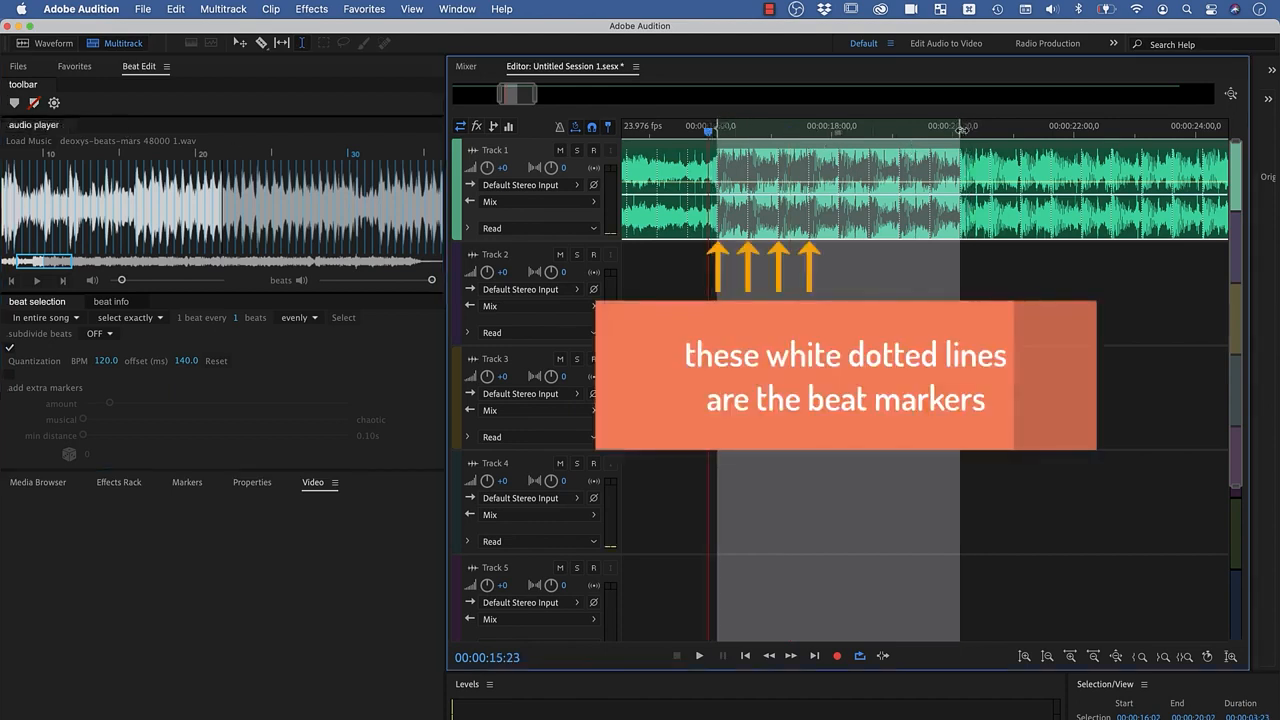
Snap the Track 1 loop range edges to the clip's white dotted beat markers
{"action": "left_click", "coordinate": [700, 656]}
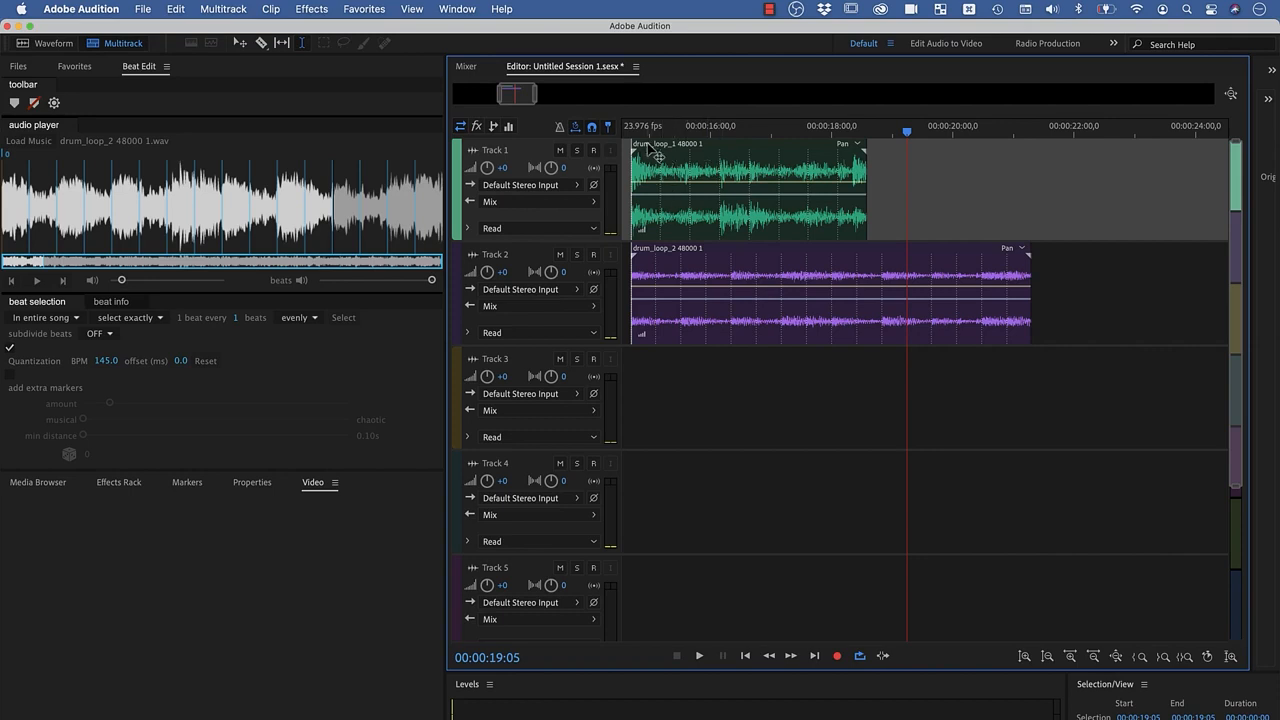
Stretch the Track 1 drum loop to the beat marker to match Track 2, then play to verify sync
{"action": "left_click", "coordinate": [700, 656]}
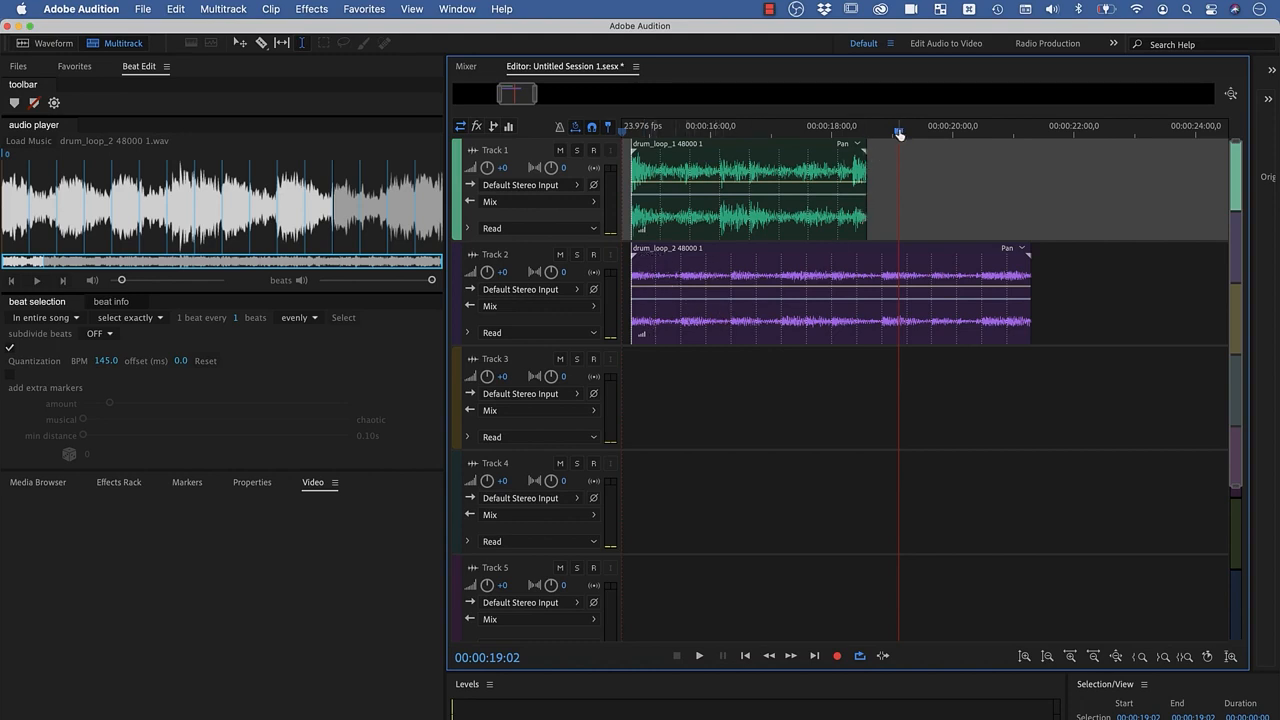
{"action": "left_click", "coordinate": [830, 132]}
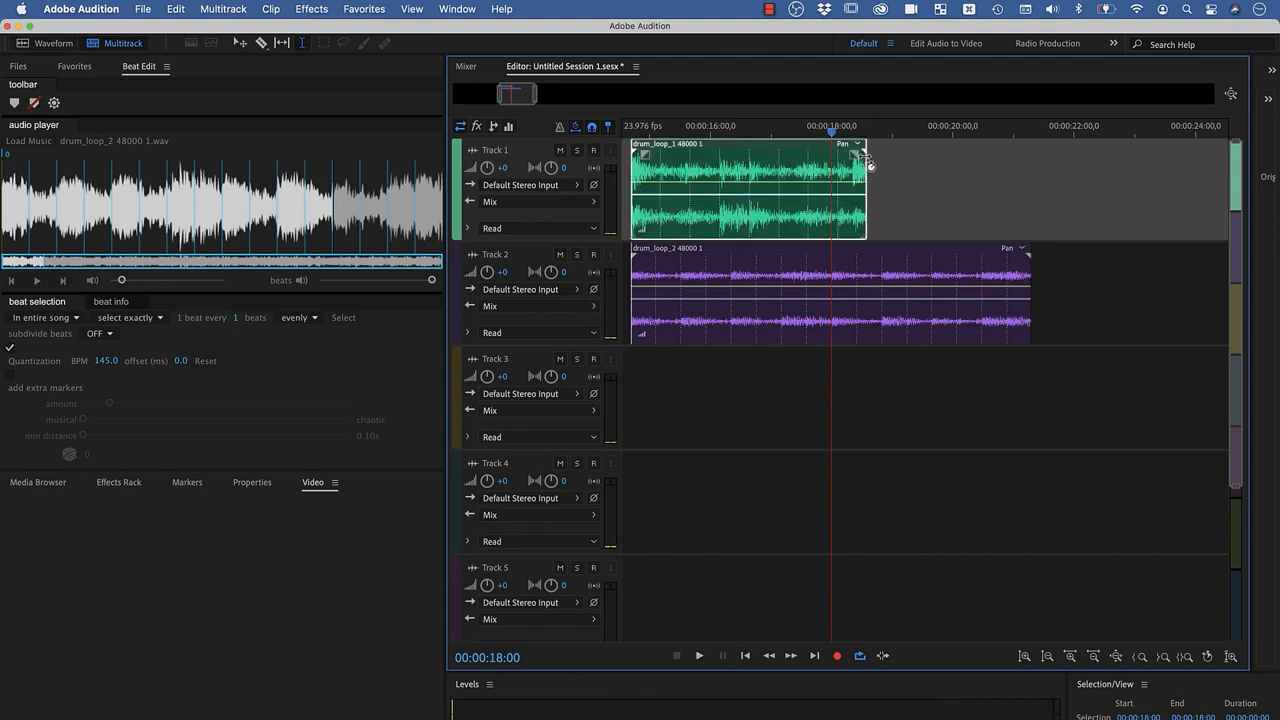
{"action": "left_click_drag", "start_coordinate": [864, 164], "coordinate": [836, 172]}
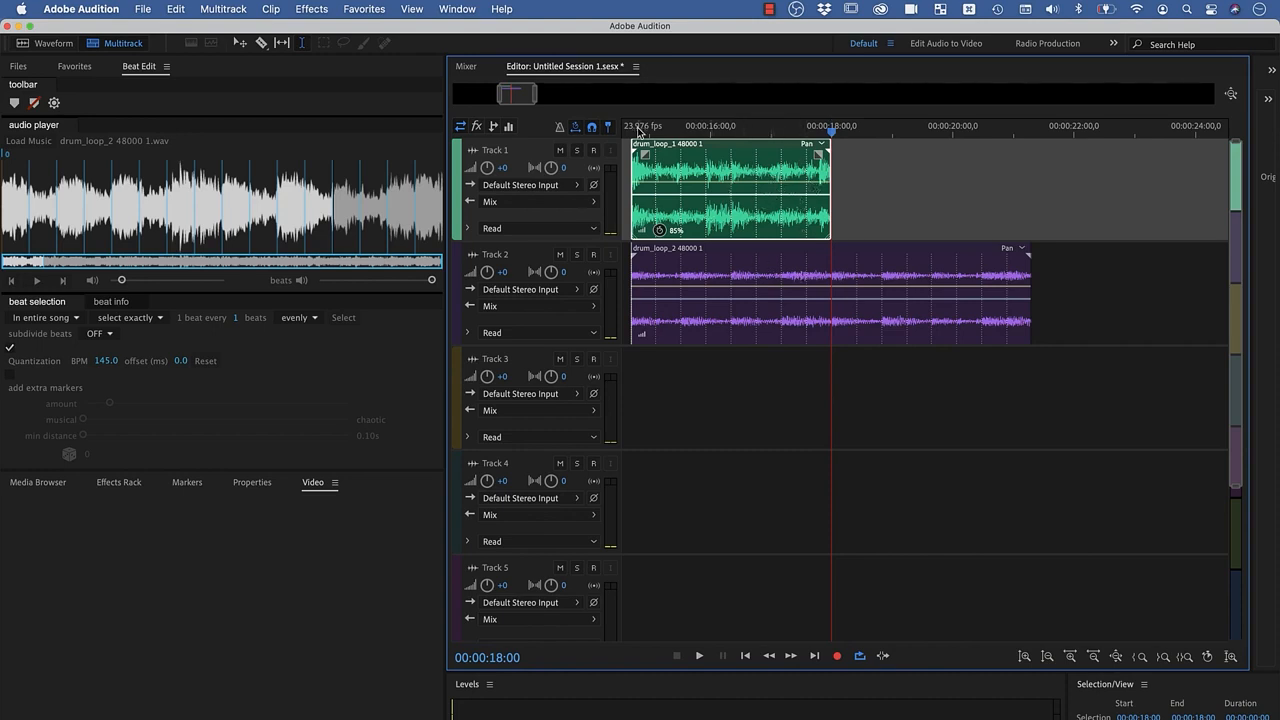
{"action": "left_click", "coordinate": [700, 656]}
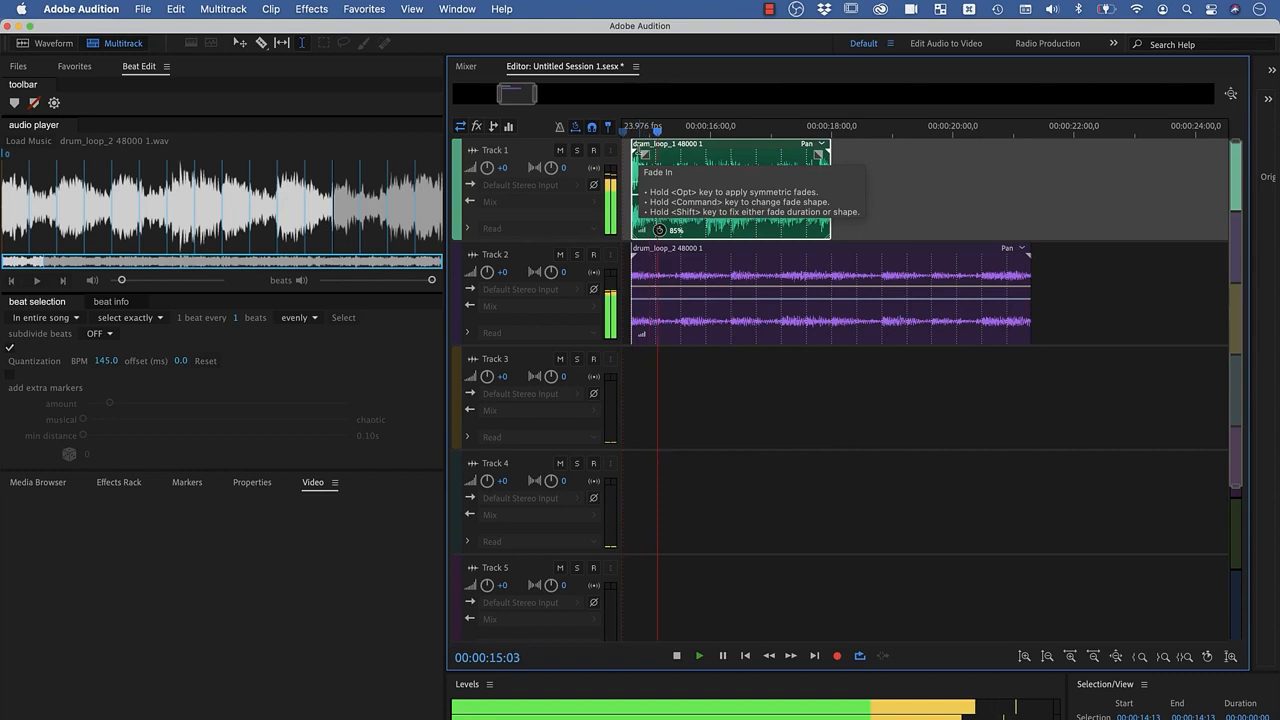